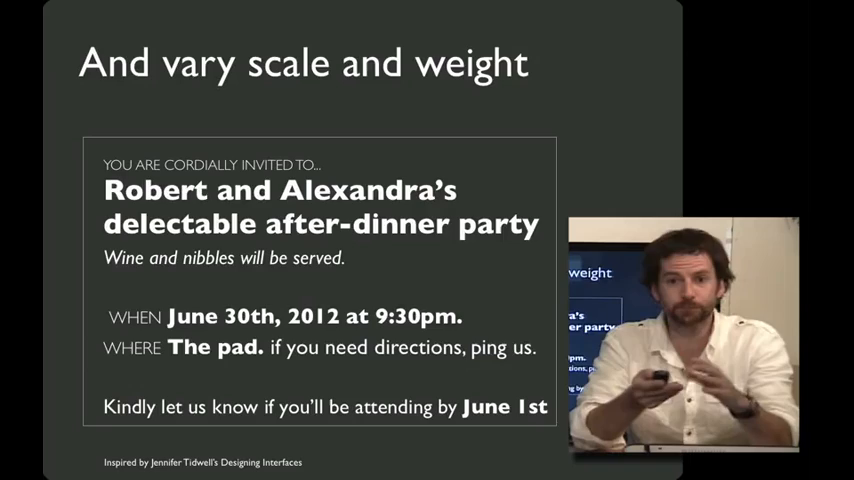
pyautogui.press('Right')
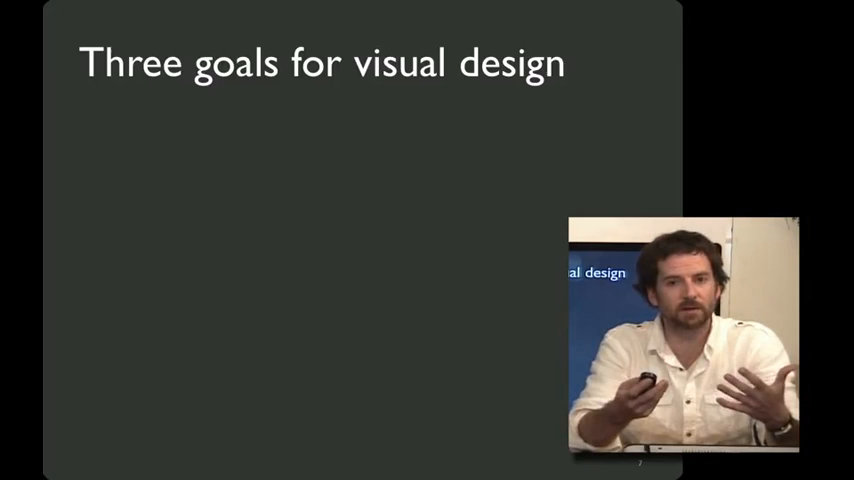